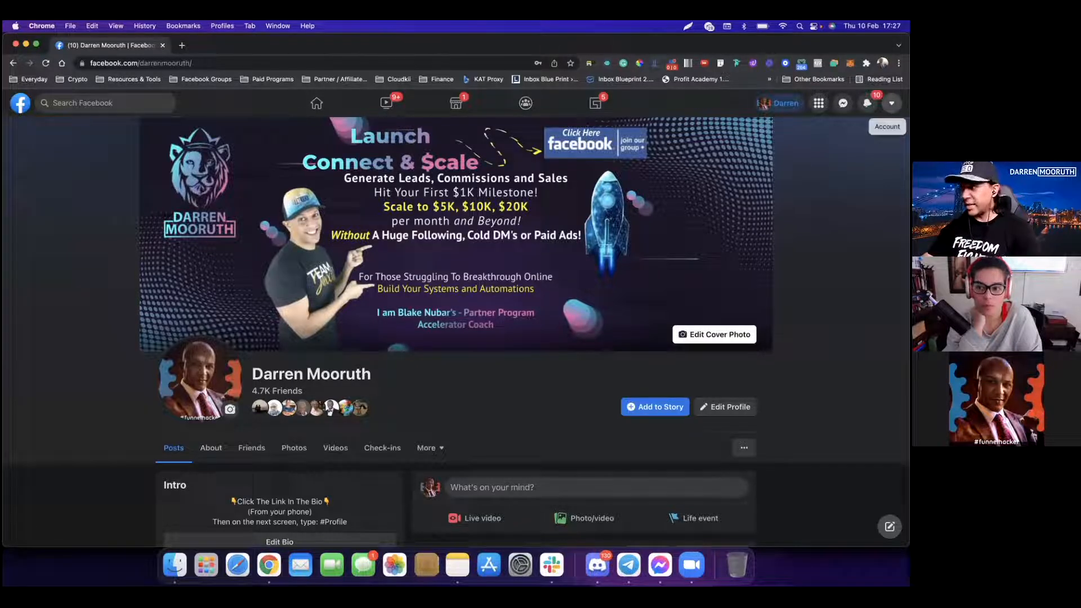
Open Settings from the account menu's Settings & privacy section.
{"action": "left_click", "coordinate": [891, 102]}
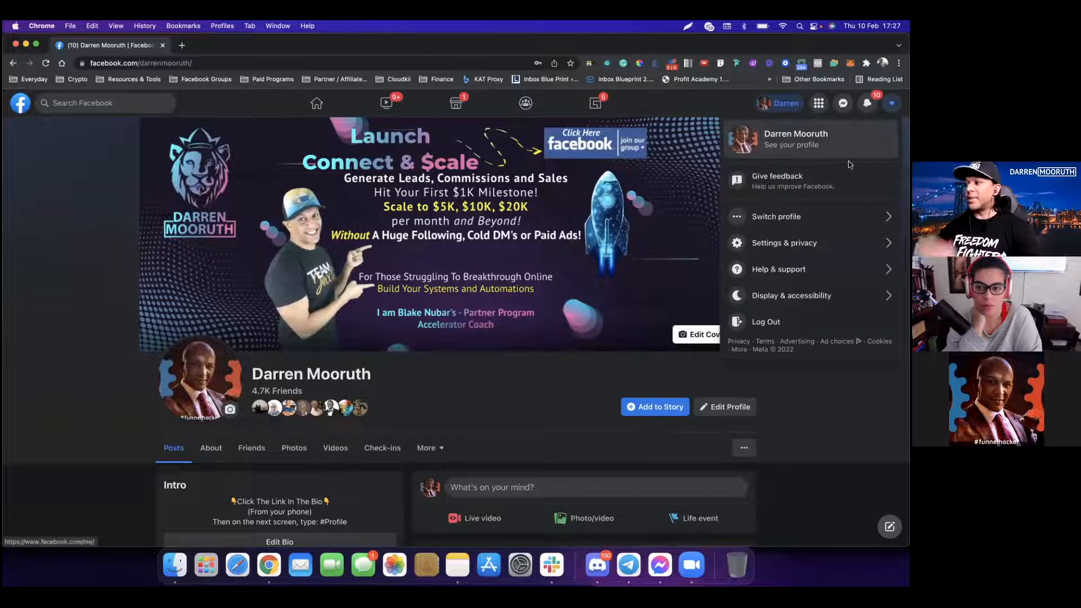
{"action": "mouse_move", "coordinate": [835, 269]}
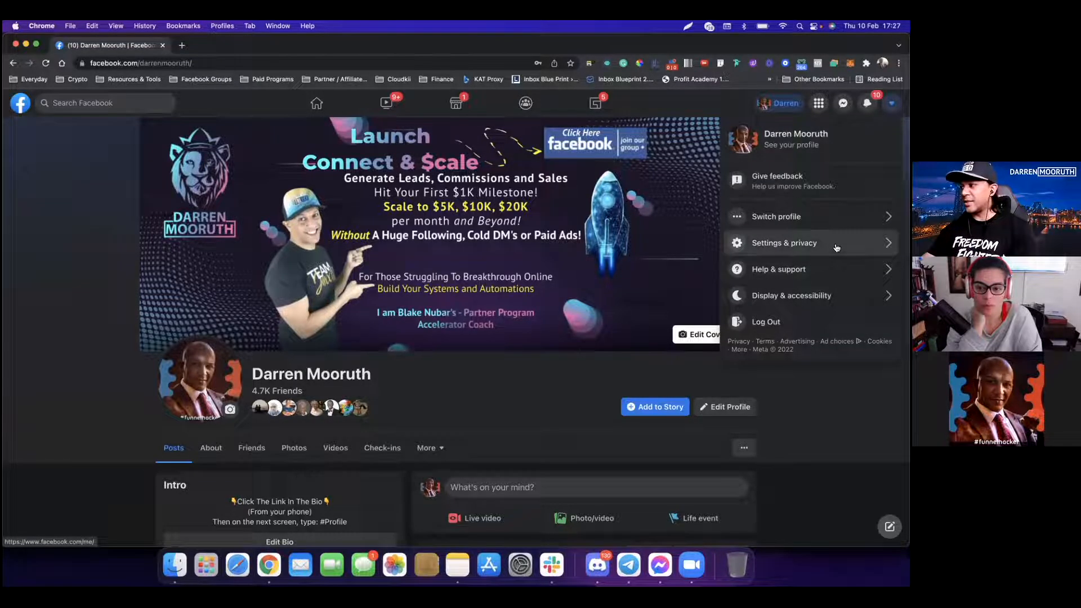
{"action": "left_click", "coordinate": [784, 243]}
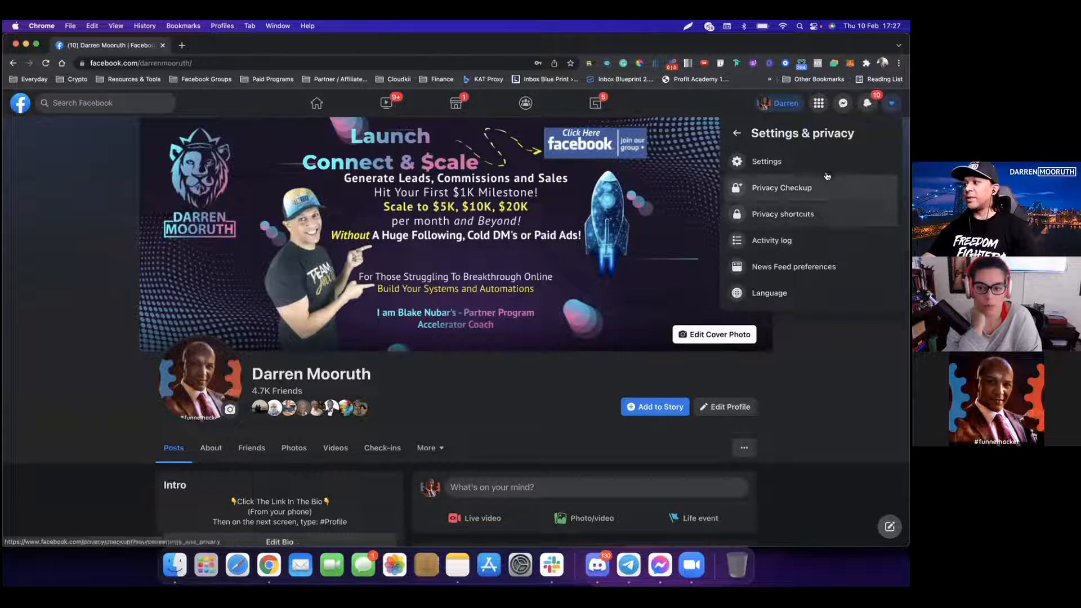
{"action": "left_click", "coordinate": [765, 160]}
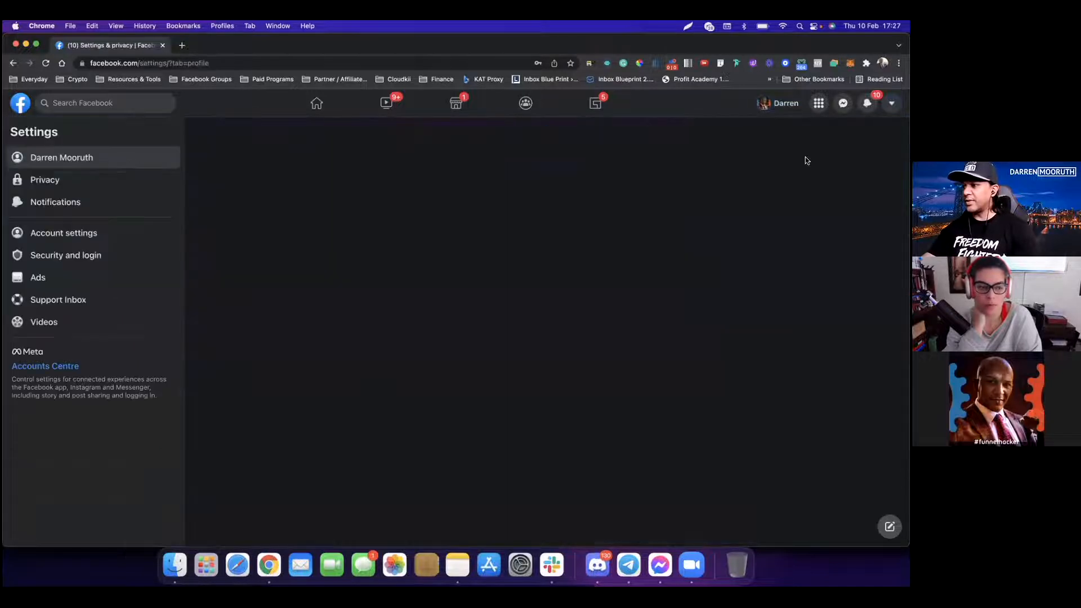
{"action": "mouse_move", "coordinate": [212, 261]}
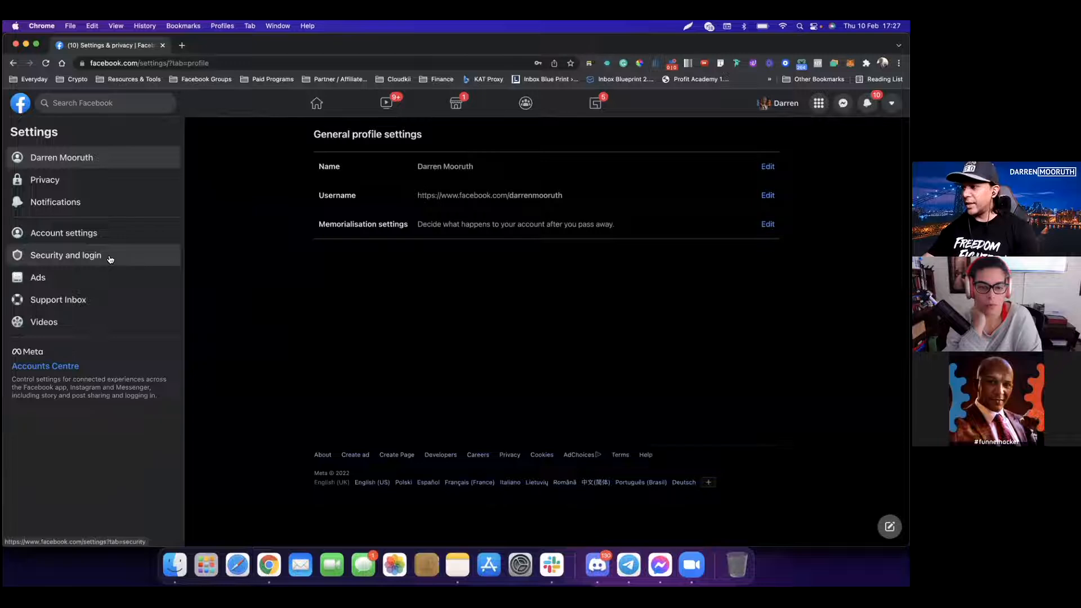
Open Security and login and scroll to the Two-factor authentication section.
{"action": "left_click", "coordinate": [67, 255]}
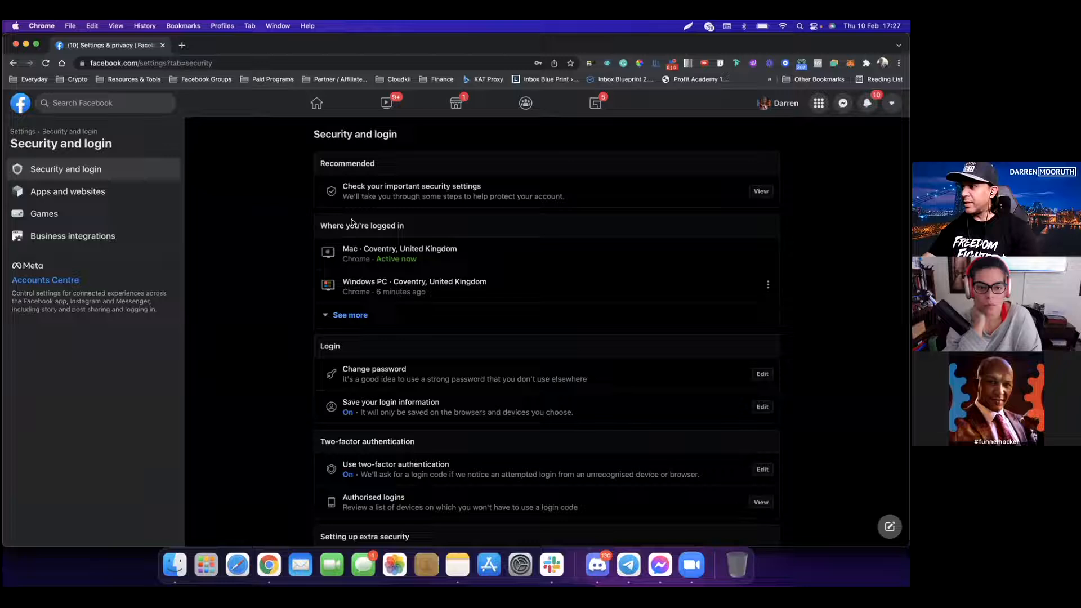
{"action": "scroll", "scroll_direction": "down", "scroll_amount": 3}
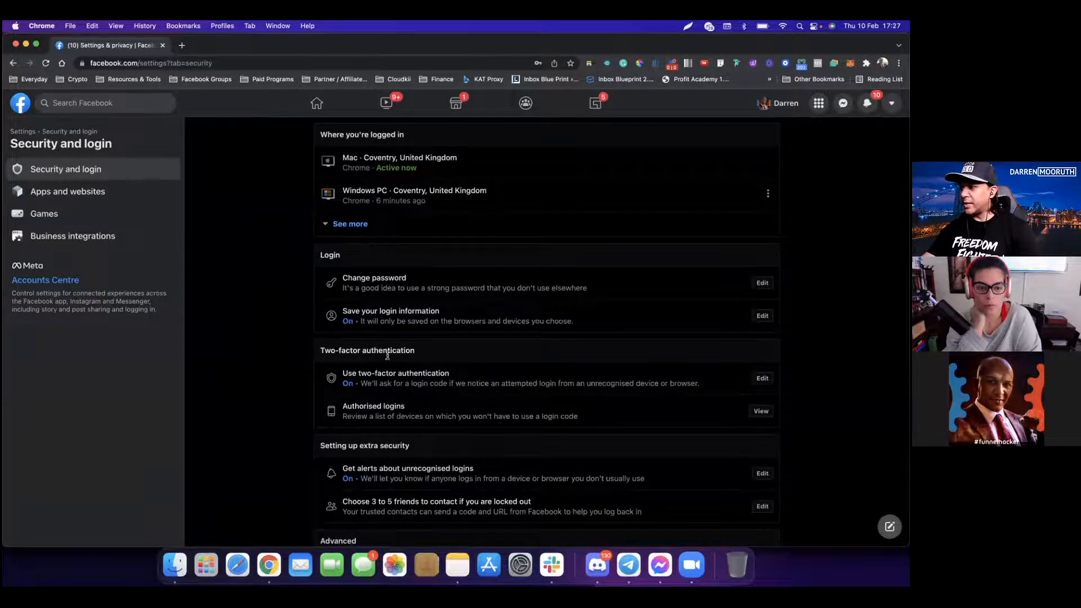
{"action": "scroll", "scroll_direction": "down", "scroll_amount": 3}
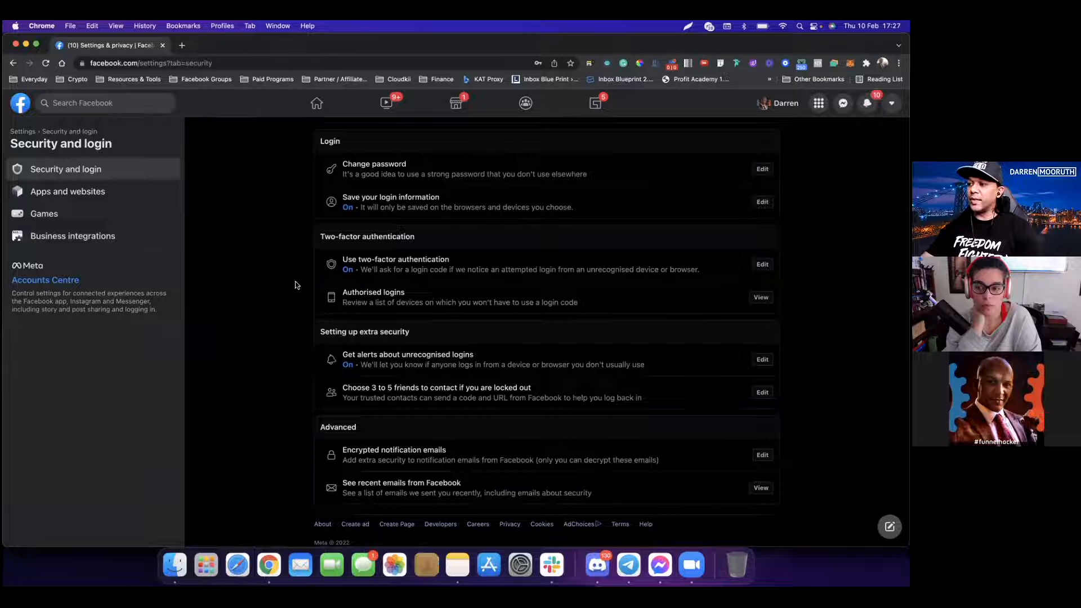
{"action": "mouse_move", "coordinate": [300, 344]}
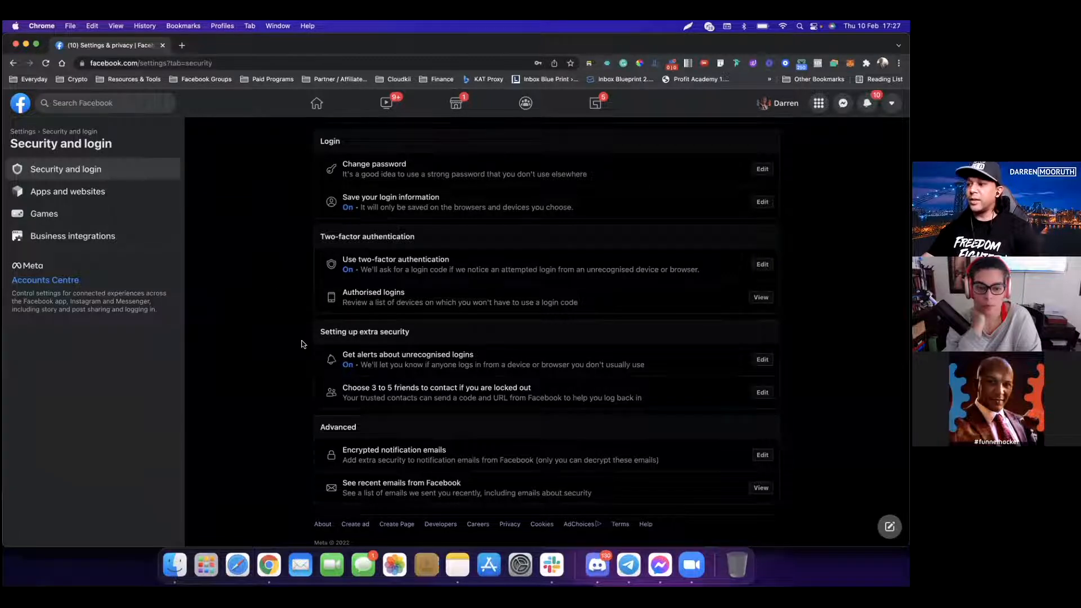